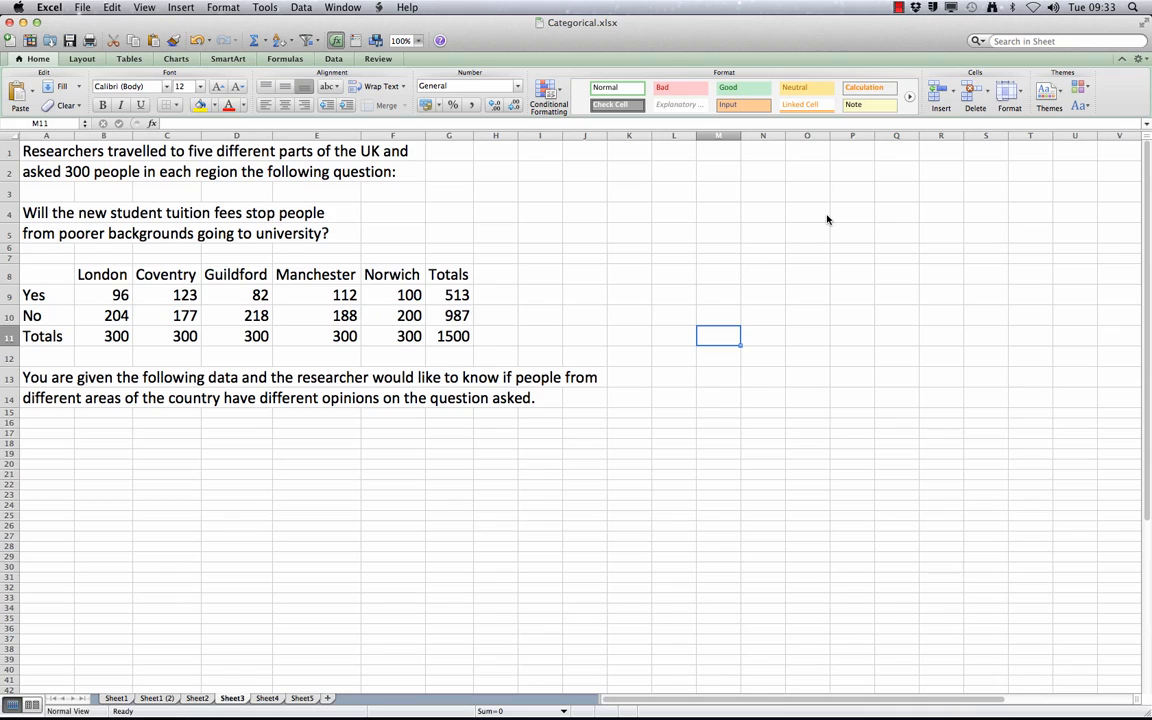
pyautogui.moveTo(354, 160)
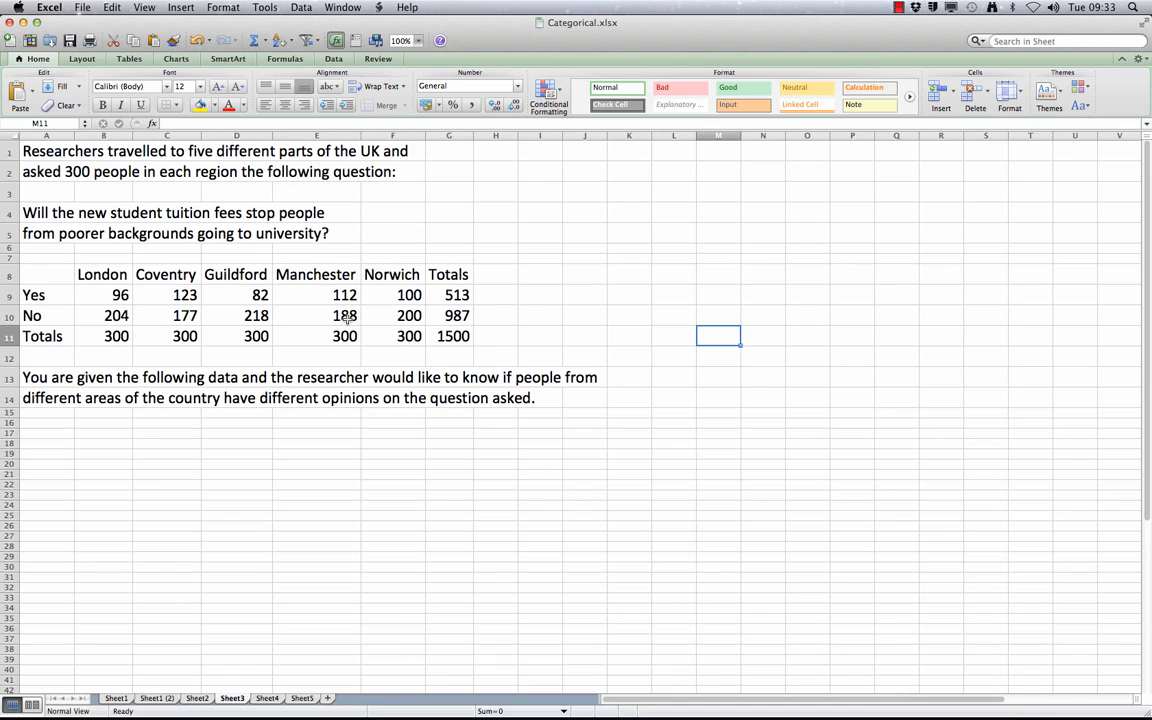
# - On the variables sheet, enter Region as a categorical predictor with 5 levels in row 2
pyautogui.click(302, 696)
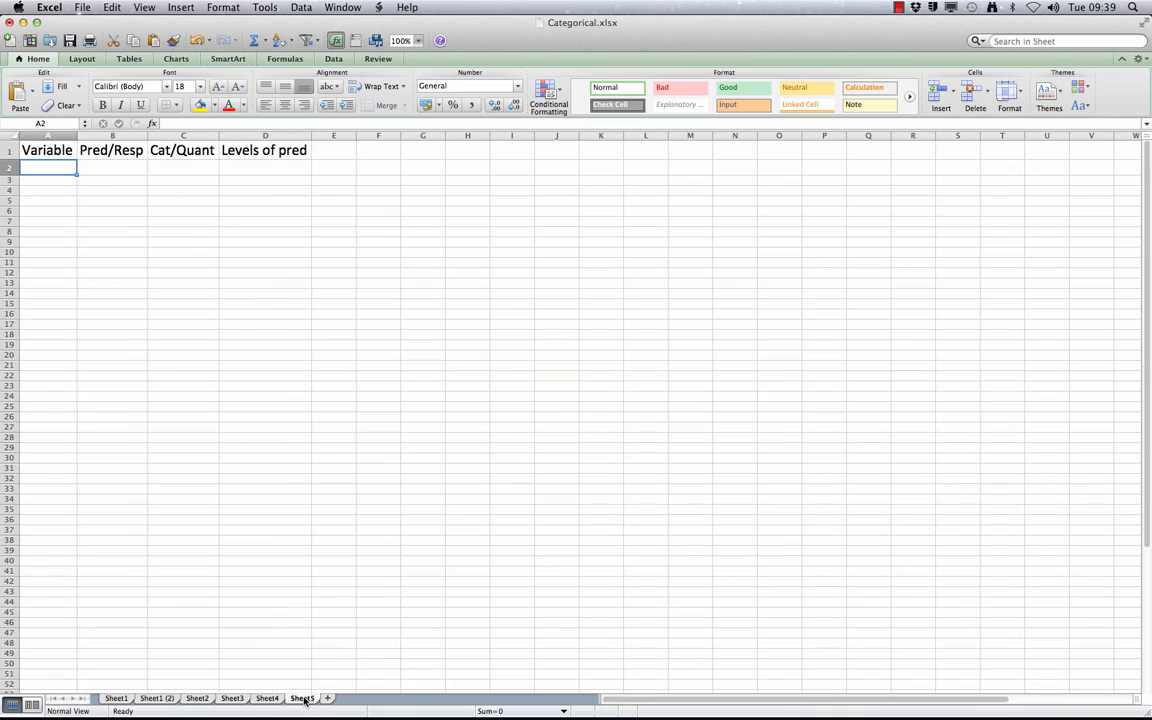
pyautogui.write('R')
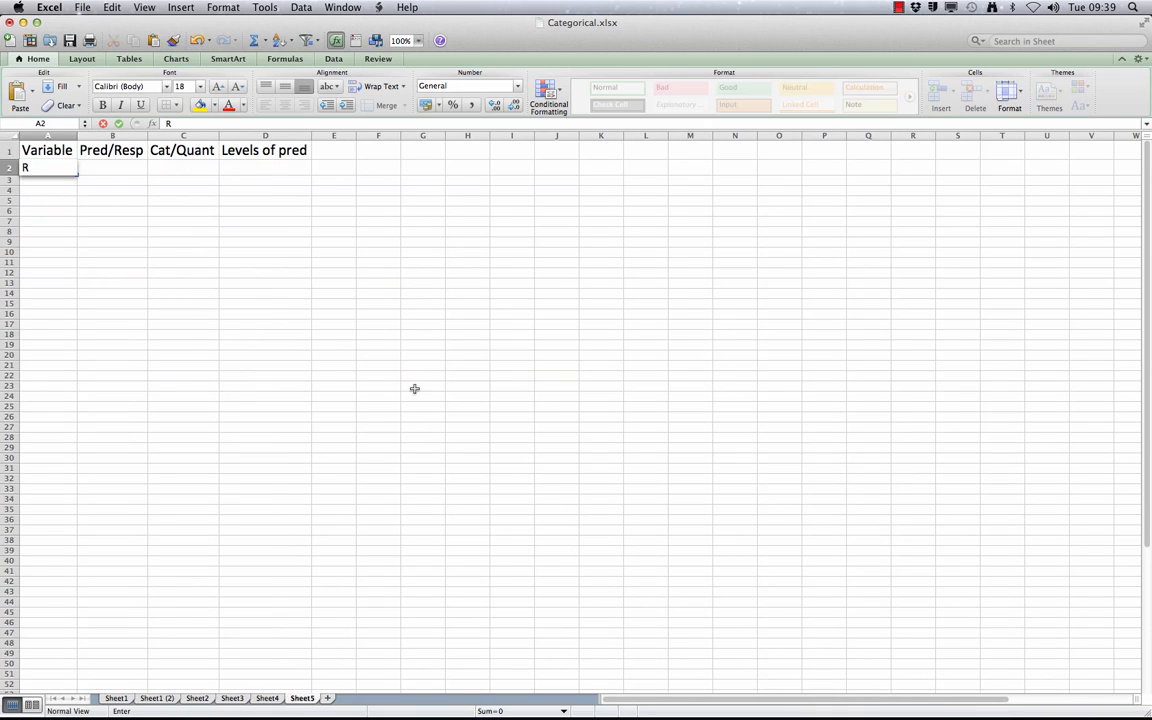
pyautogui.write('egion')
pyautogui.click(184, 168)
pyautogui.write('c')
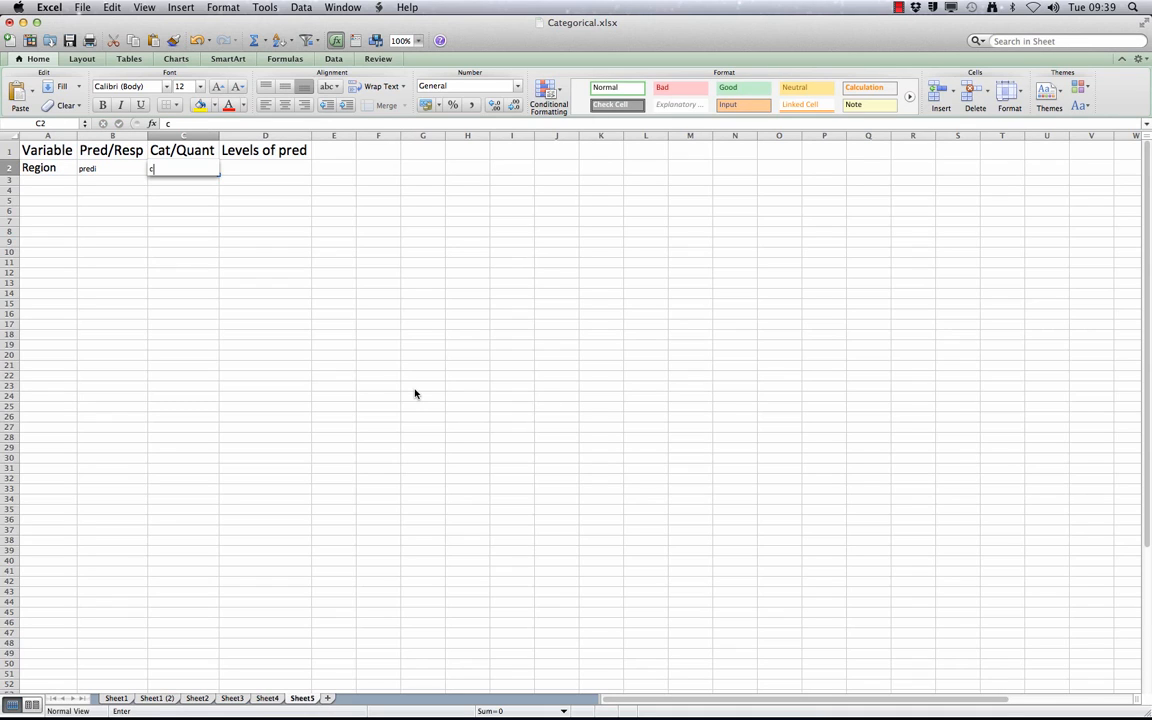
pyautogui.write('ategor')
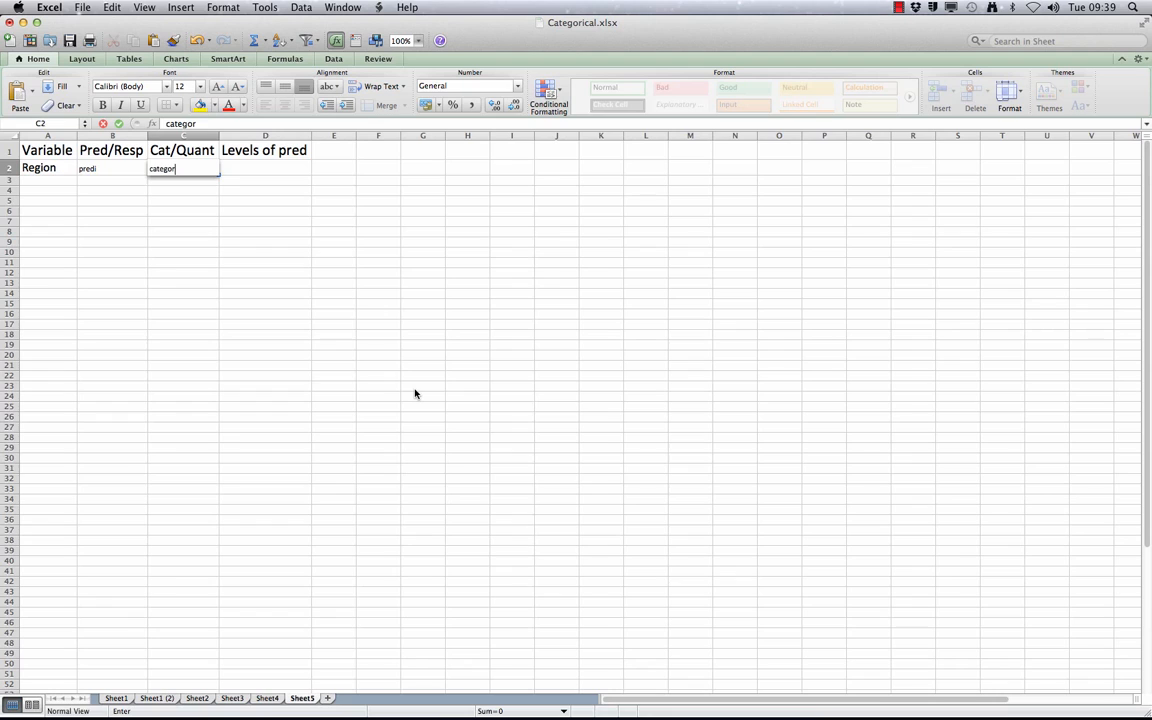
pyautogui.write('ical')
pyautogui.click(266, 168)
pyautogui.write('5')
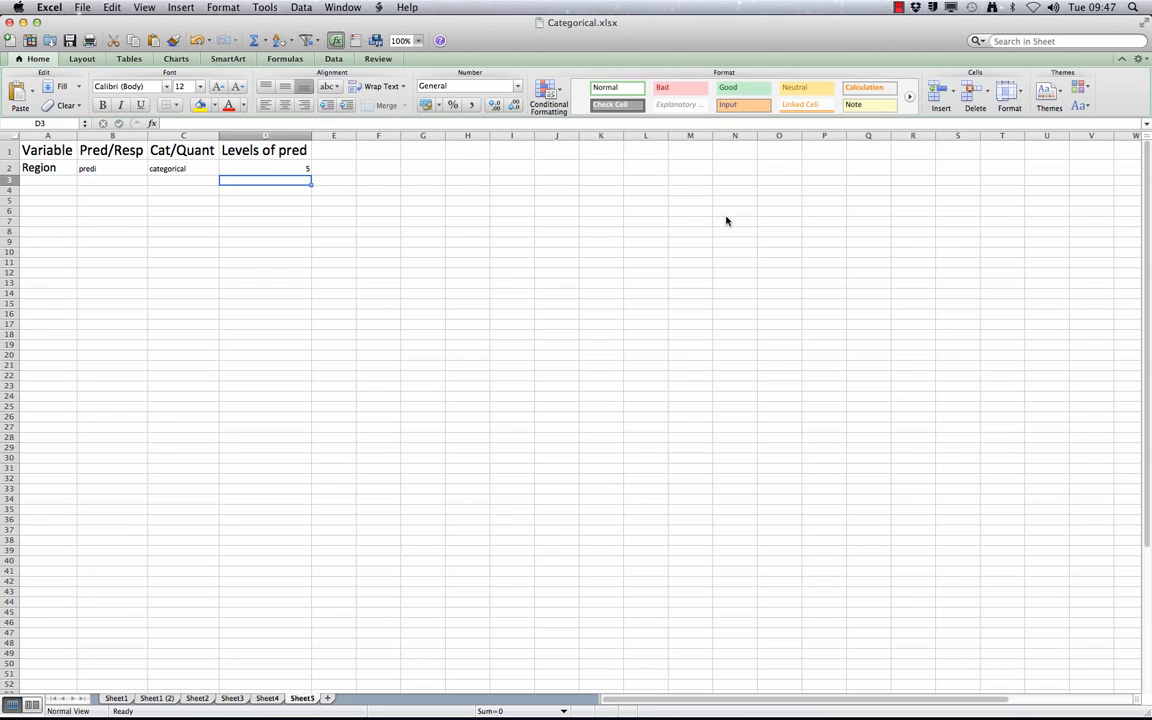
pyautogui.moveTo(314, 568)
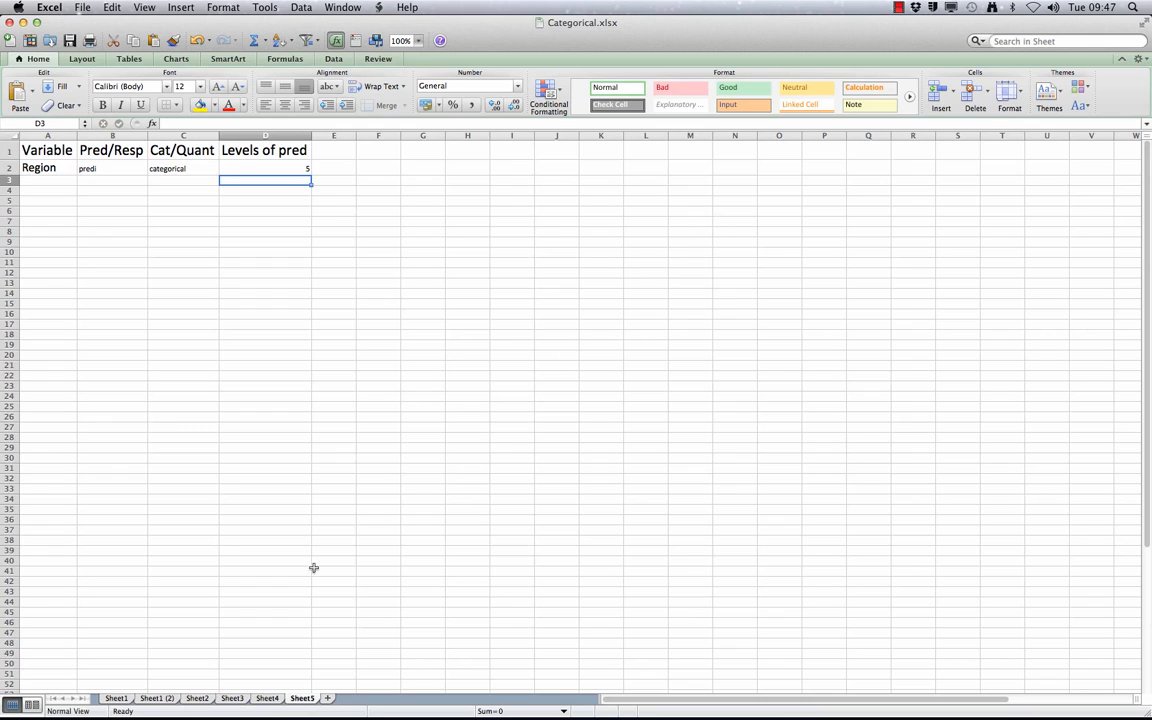
# - Return to the question sheet showing the UK regional yes/no poll counts
pyautogui.click(232, 698)
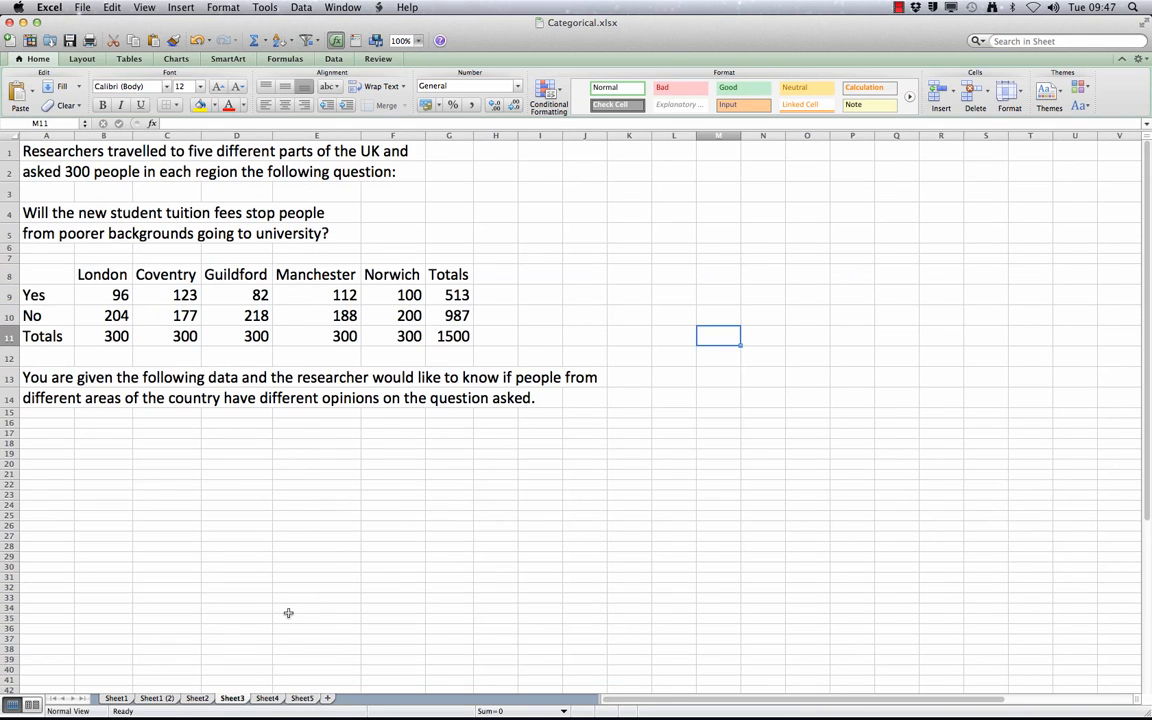
pyautogui.moveTo(344, 536)
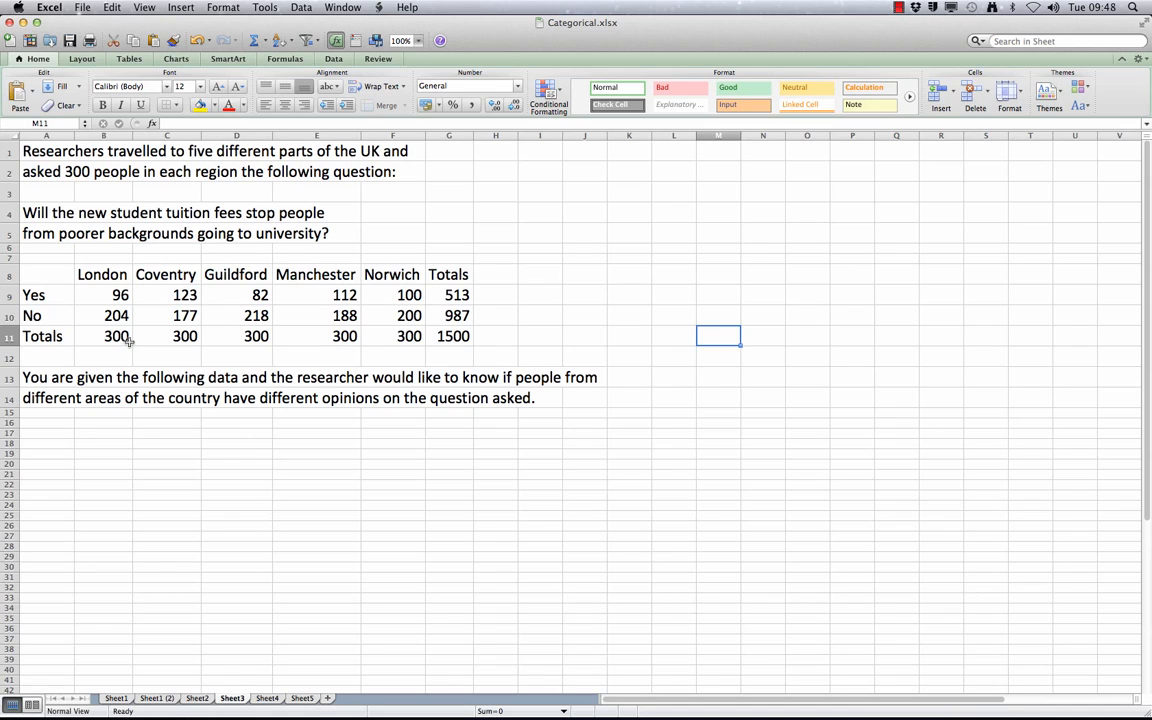
pyautogui.moveTo(144, 336)
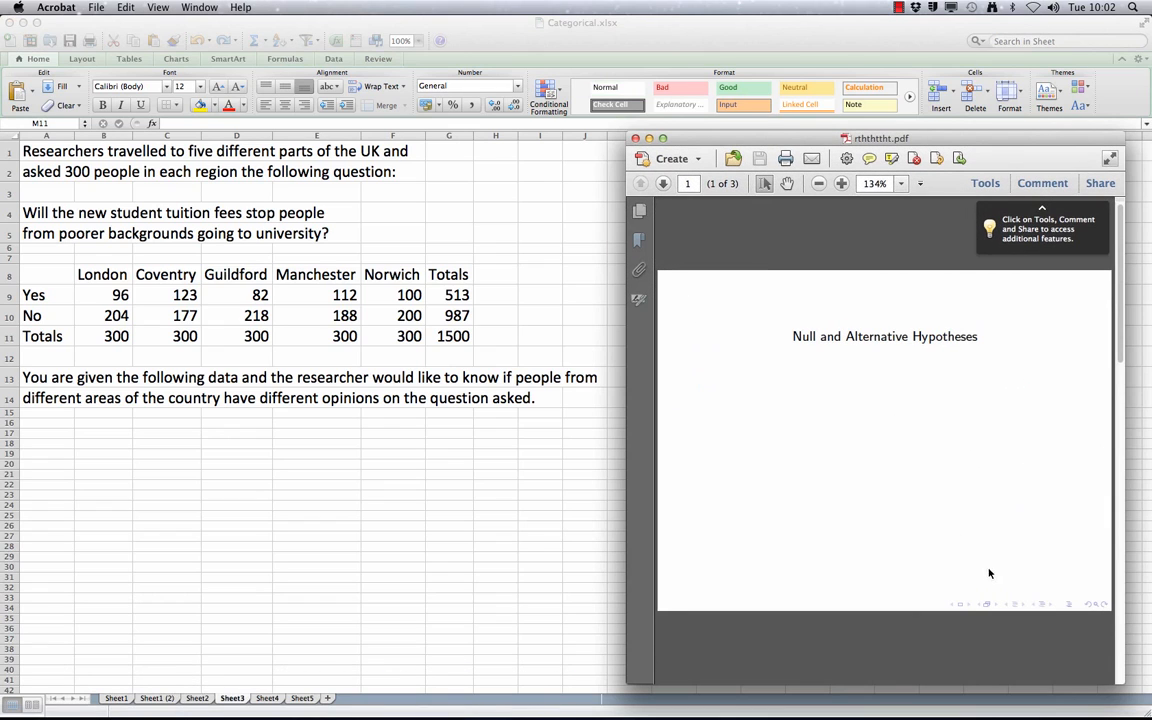
pyautogui.click(664, 184)
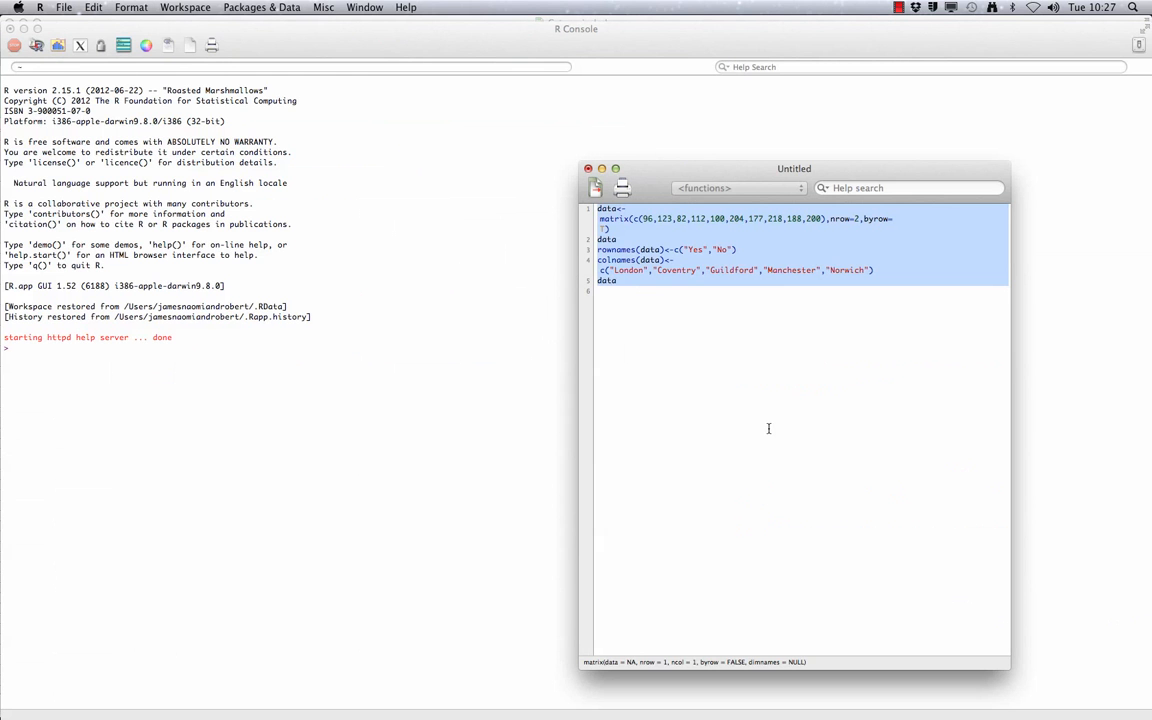
pyautogui.moveTo(752, 440)
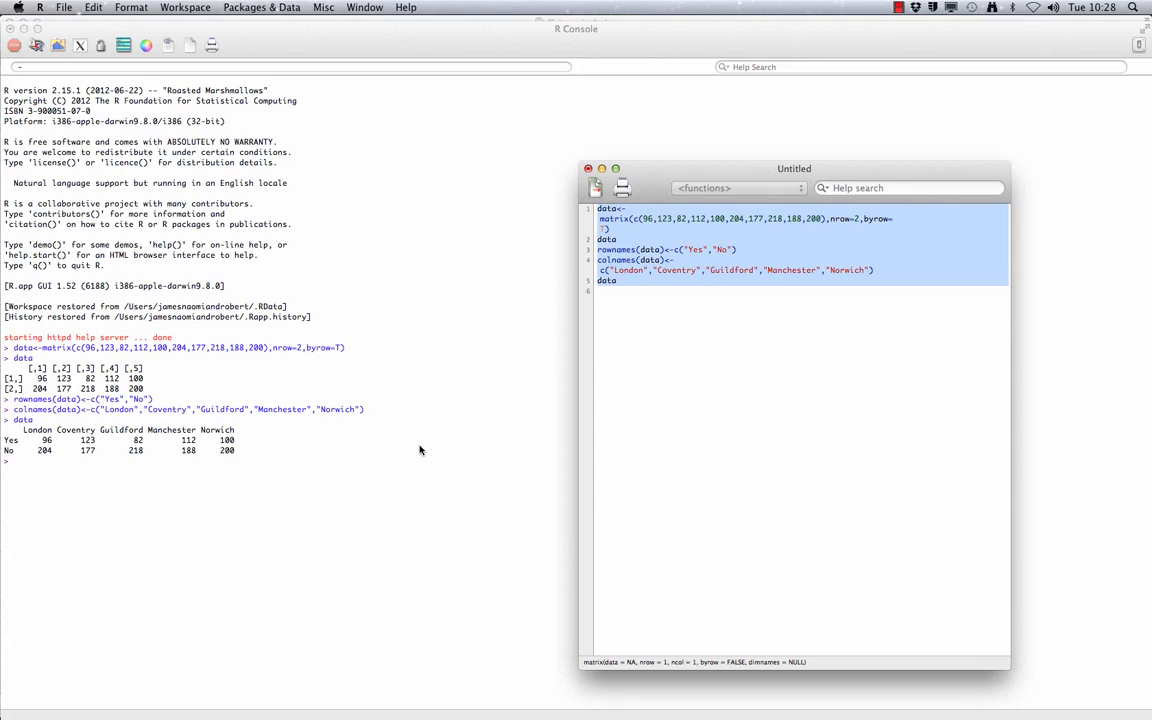
# - Start a new script line after running the matrix, rownames and colnames code
pyautogui.click(880, 288)
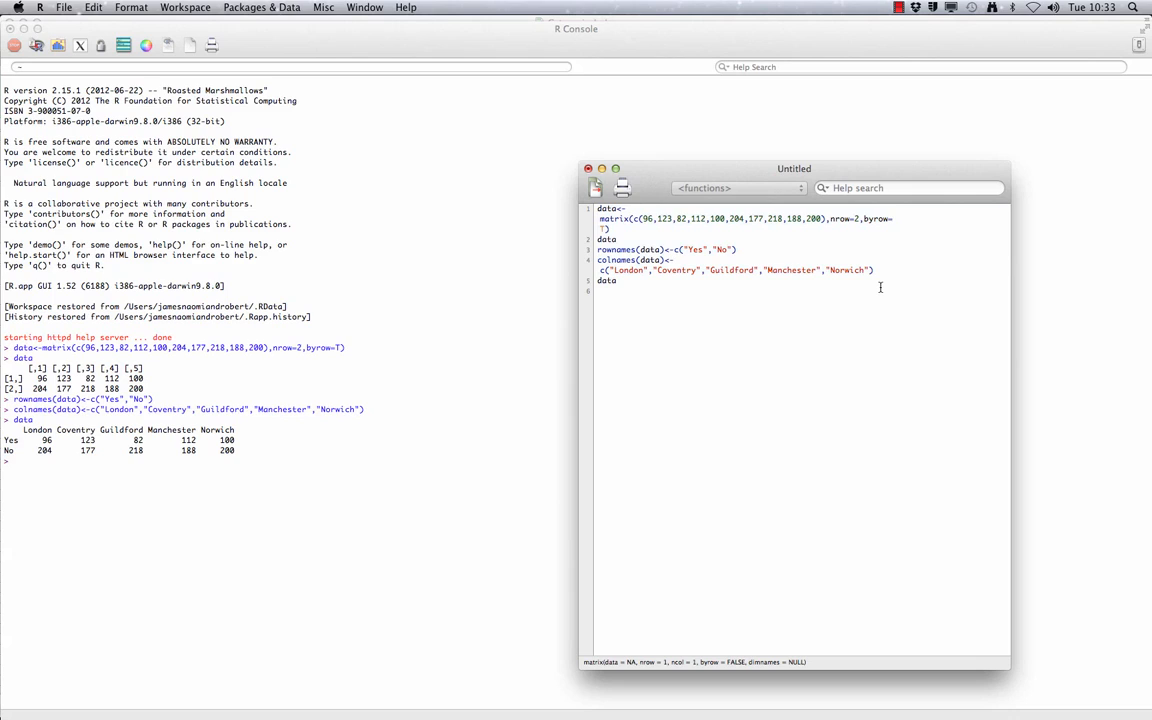
# - Compute column proportions with prop.table(data,2) for the Yes/No bar chart by city
pyautogui.write('prop.table(data,2)')
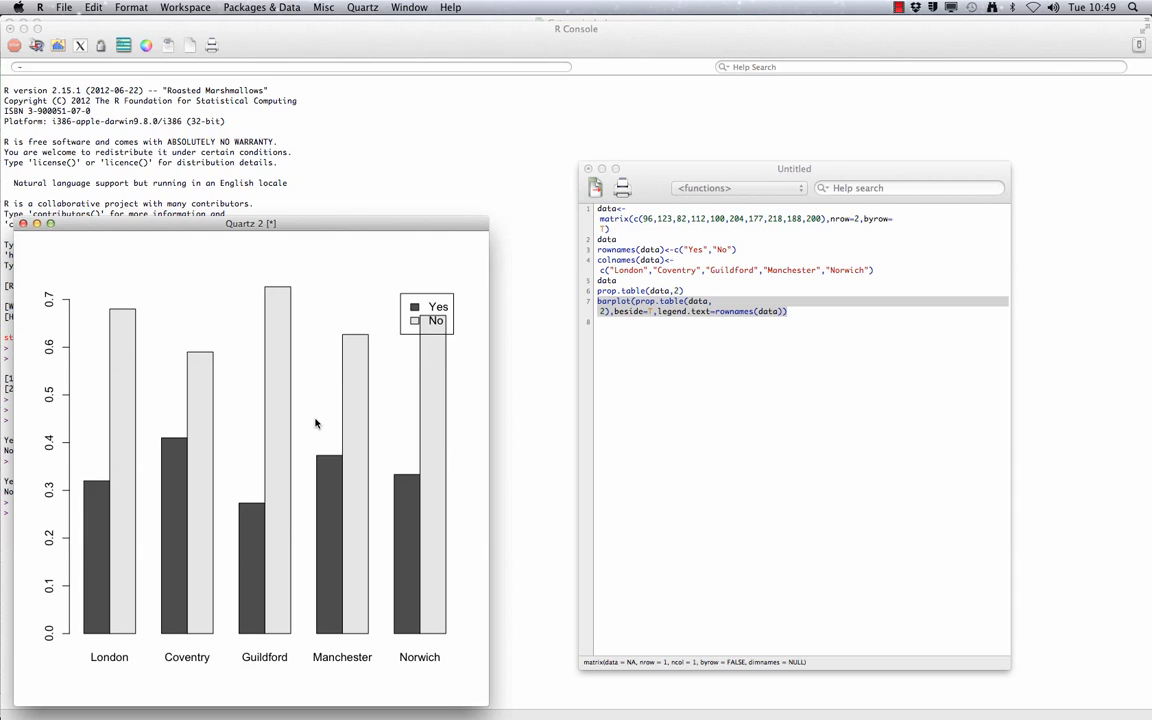
pyautogui.moveTo(308, 408)
pyautogui.write('chisq.test(data)')
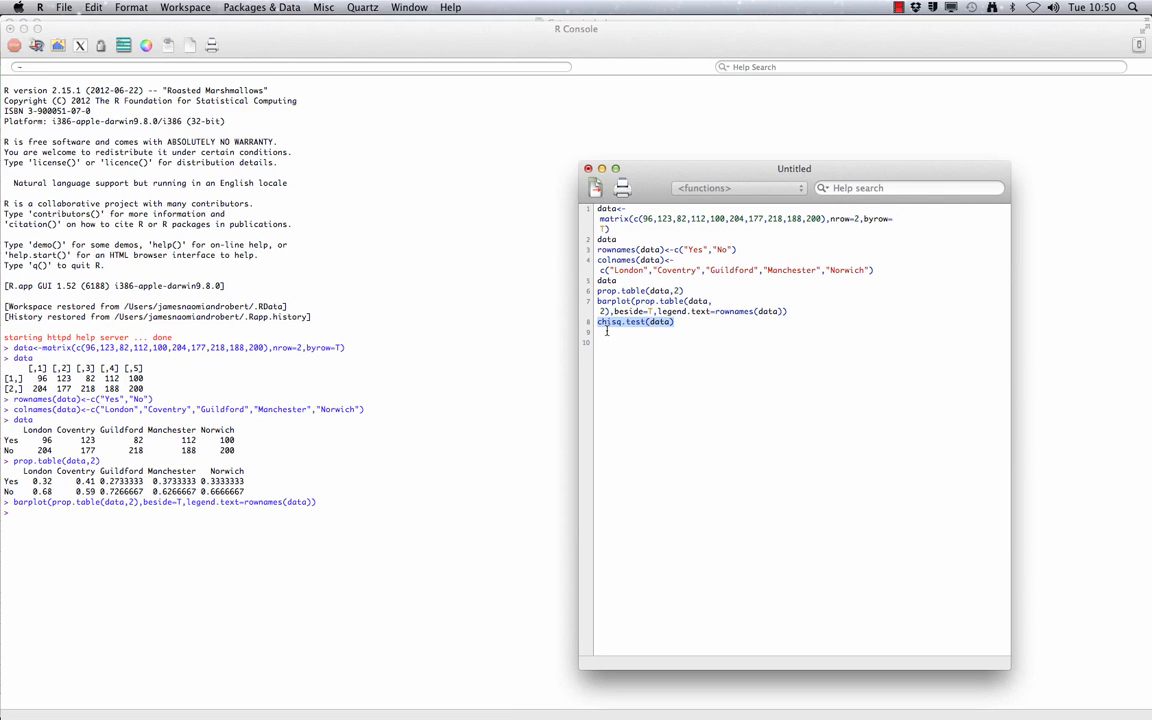
# - Run chisq.test(data), giving X-squared 14.5843, df 4, p-value 0.005648
pyautogui.press('Return')
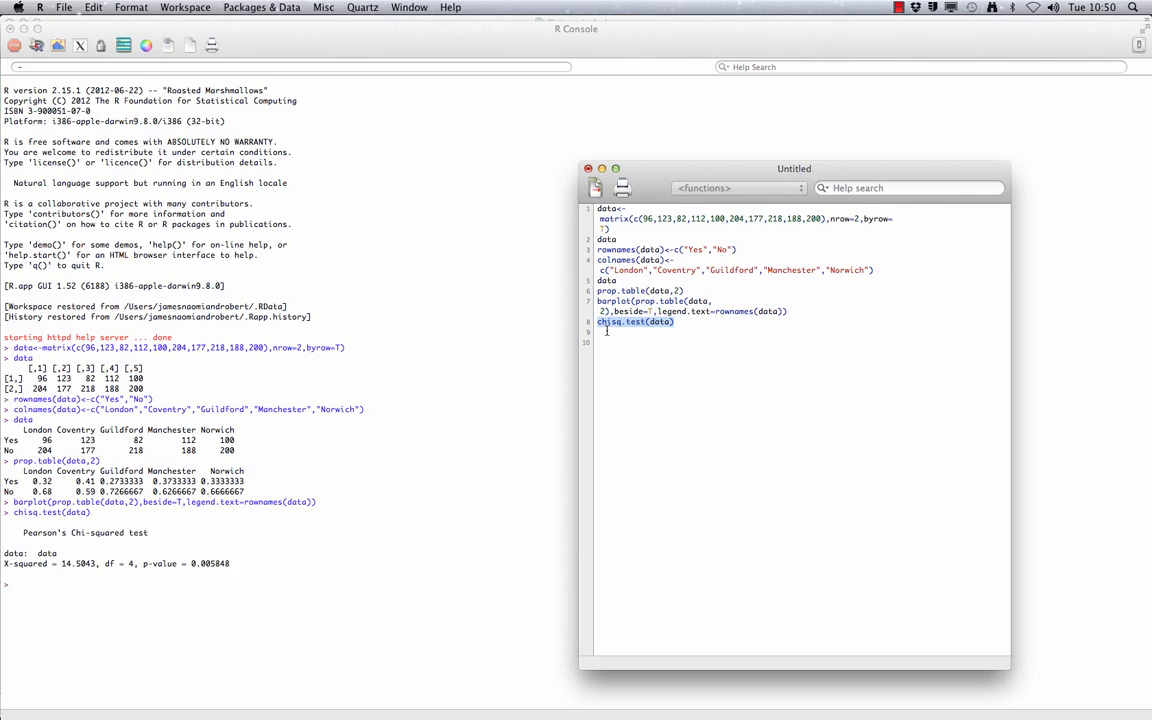
pyautogui.moveTo(228, 540)
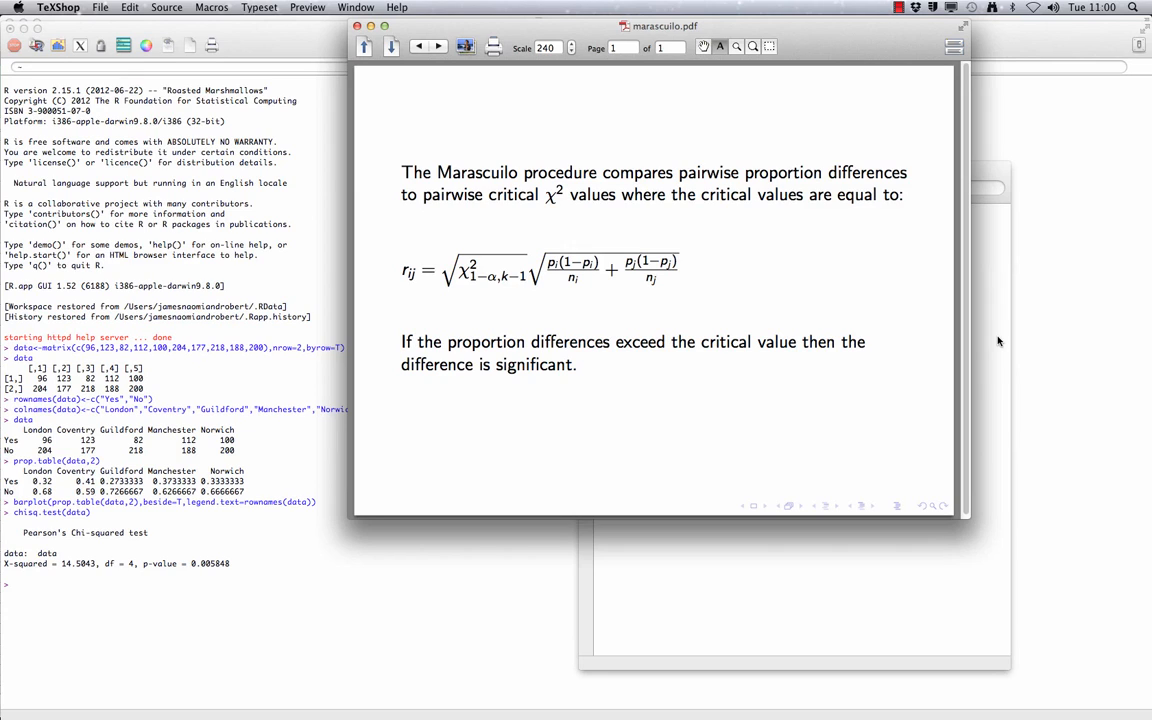
pyautogui.moveTo(408, 276)
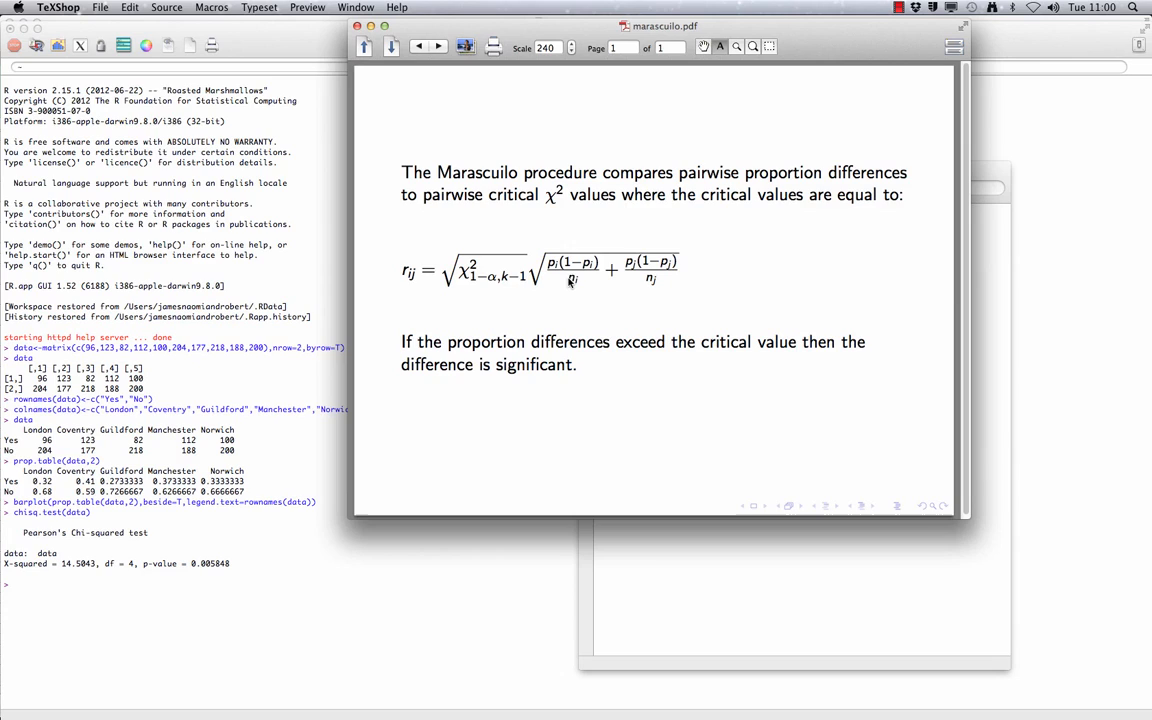
pyautogui.moveTo(578, 322)
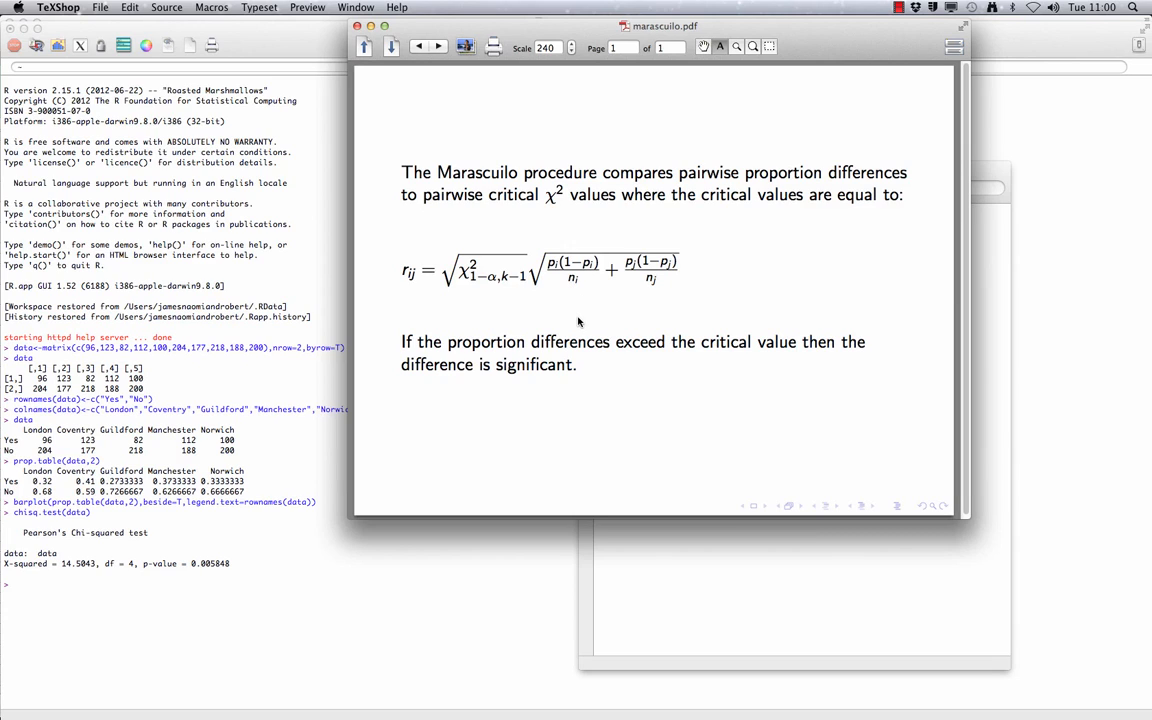